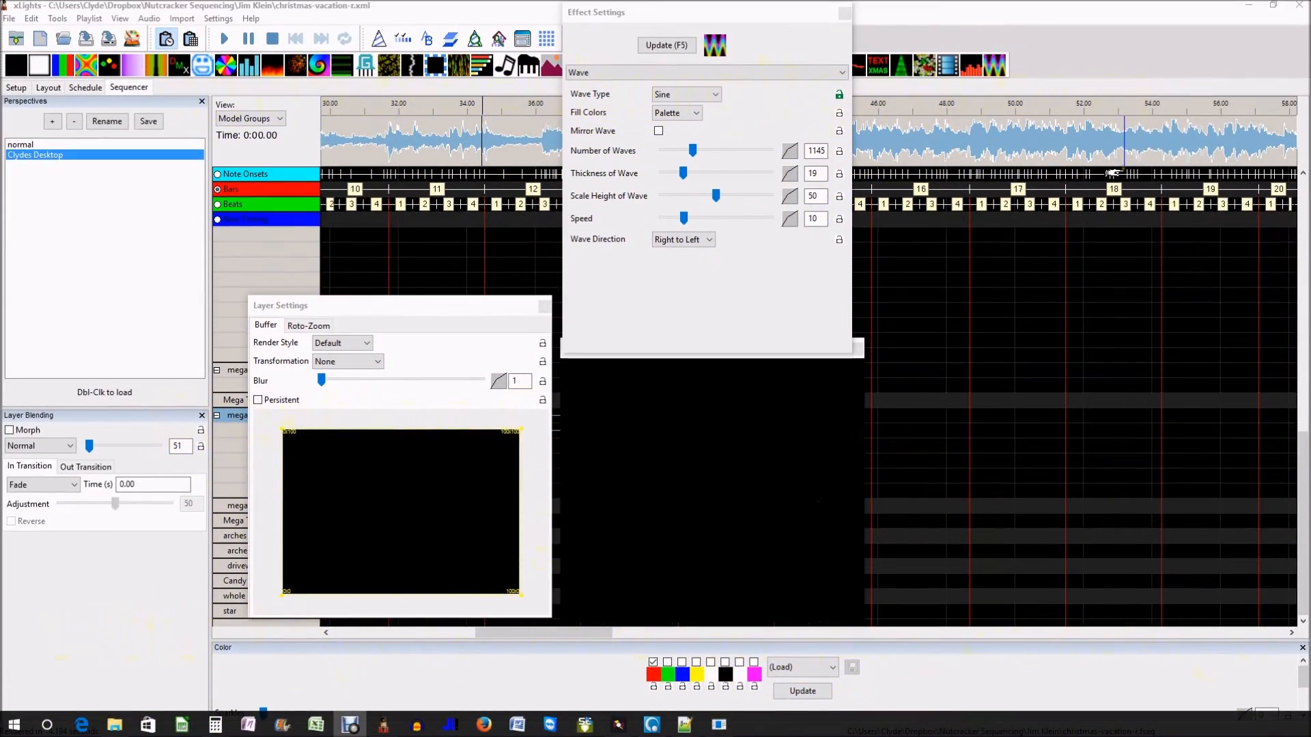
{"action": "mouse_move", "coordinate": [964, 473]}
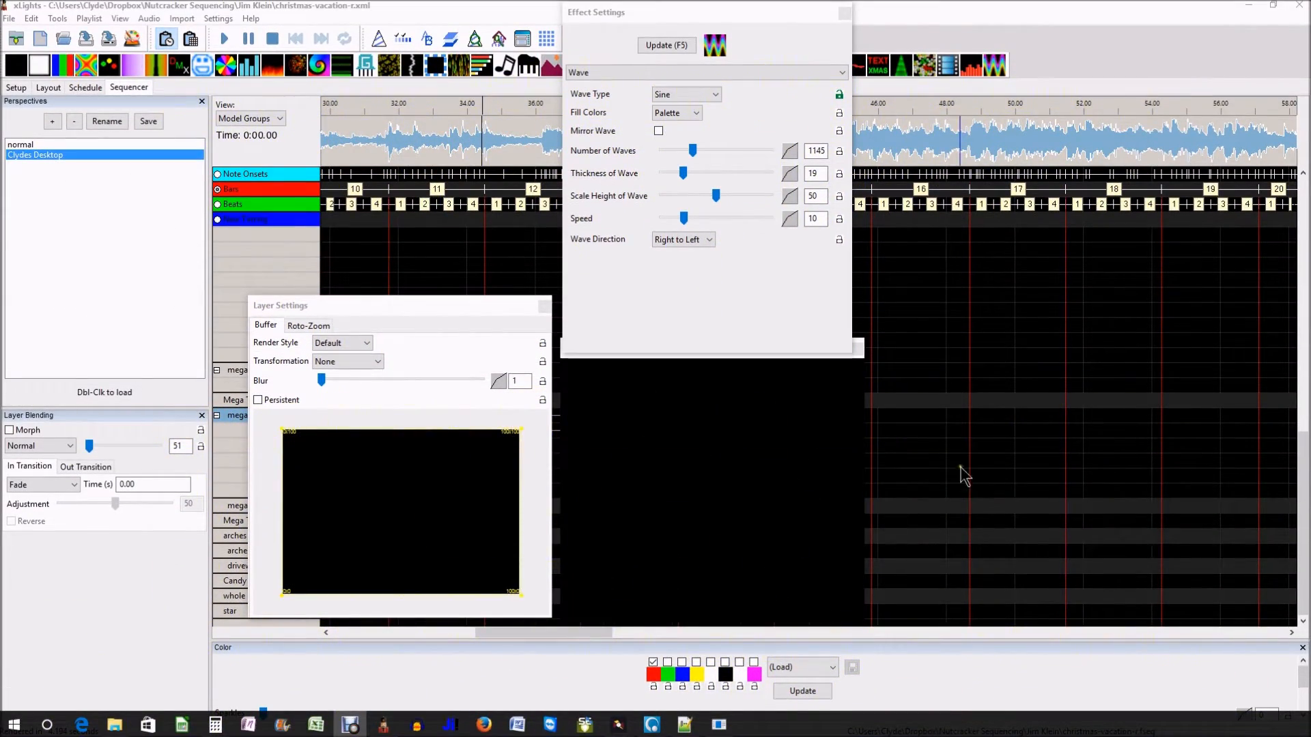
{"action": "mouse_move", "coordinate": [895, 433]}
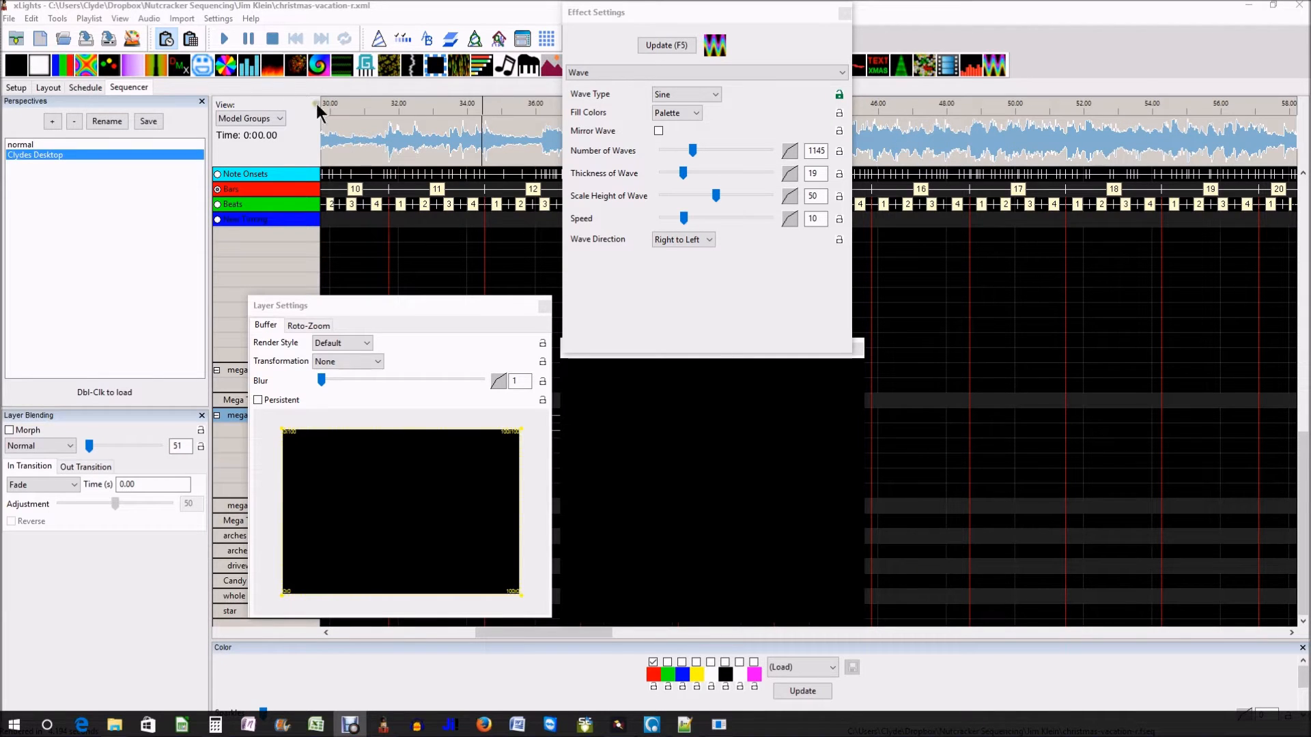
{"action": "mouse_move", "coordinate": [898, 83]}
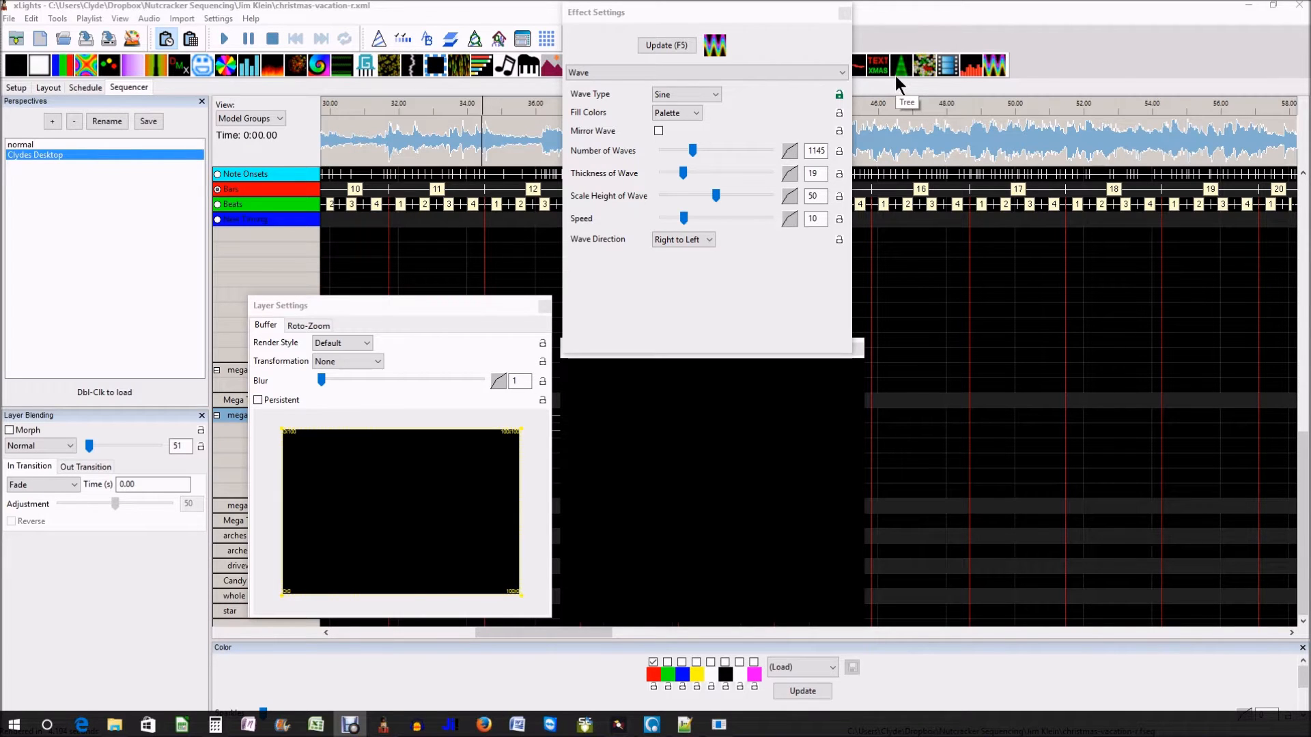
{"action": "mouse_move", "coordinate": [999, 67]}
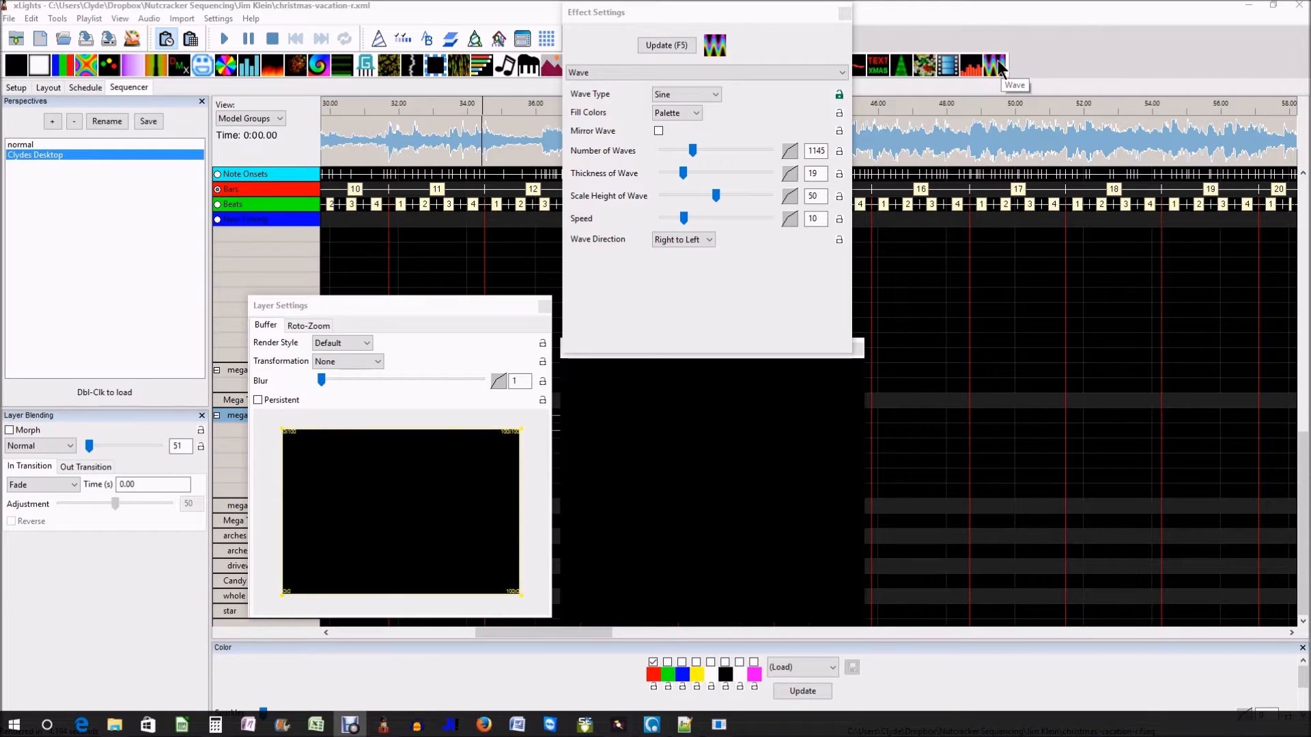
{"action": "mouse_move", "coordinate": [1001, 65]}
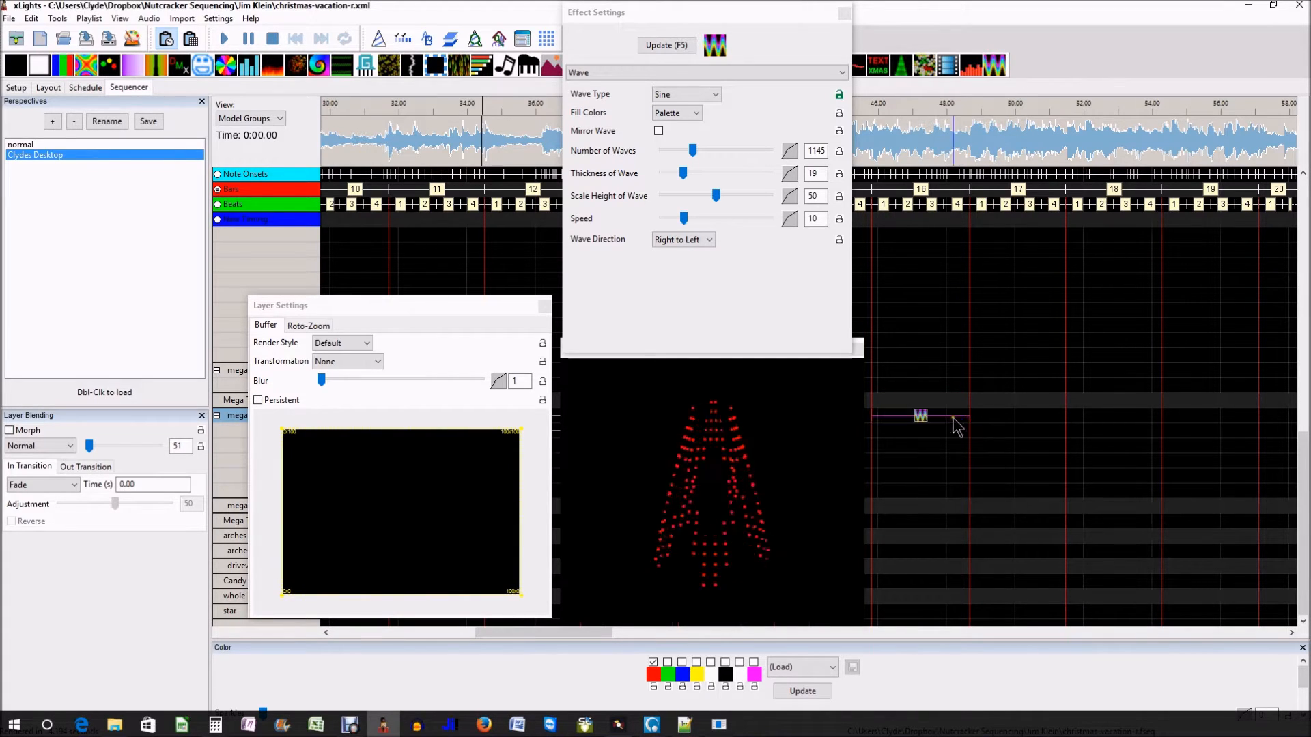
{"action": "mouse_move", "coordinate": [760, 487]}
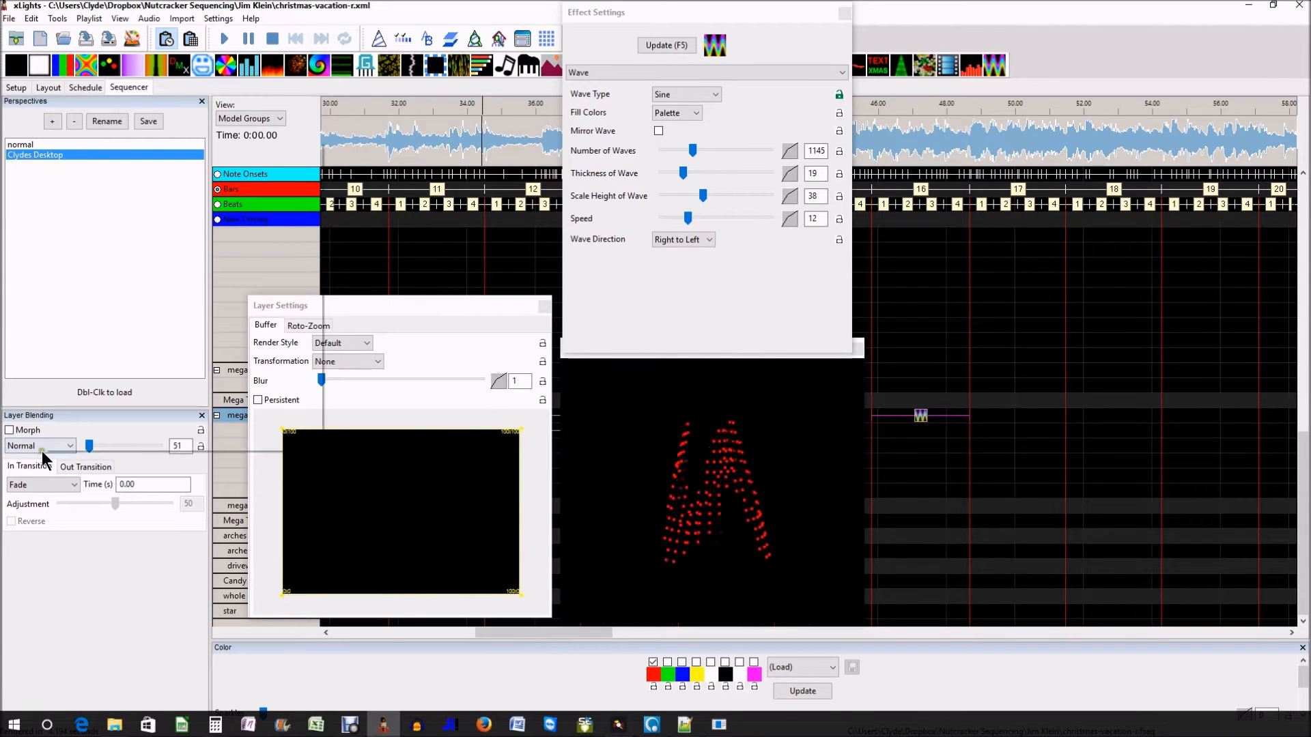
{"action": "left_click", "coordinate": [40, 445]}
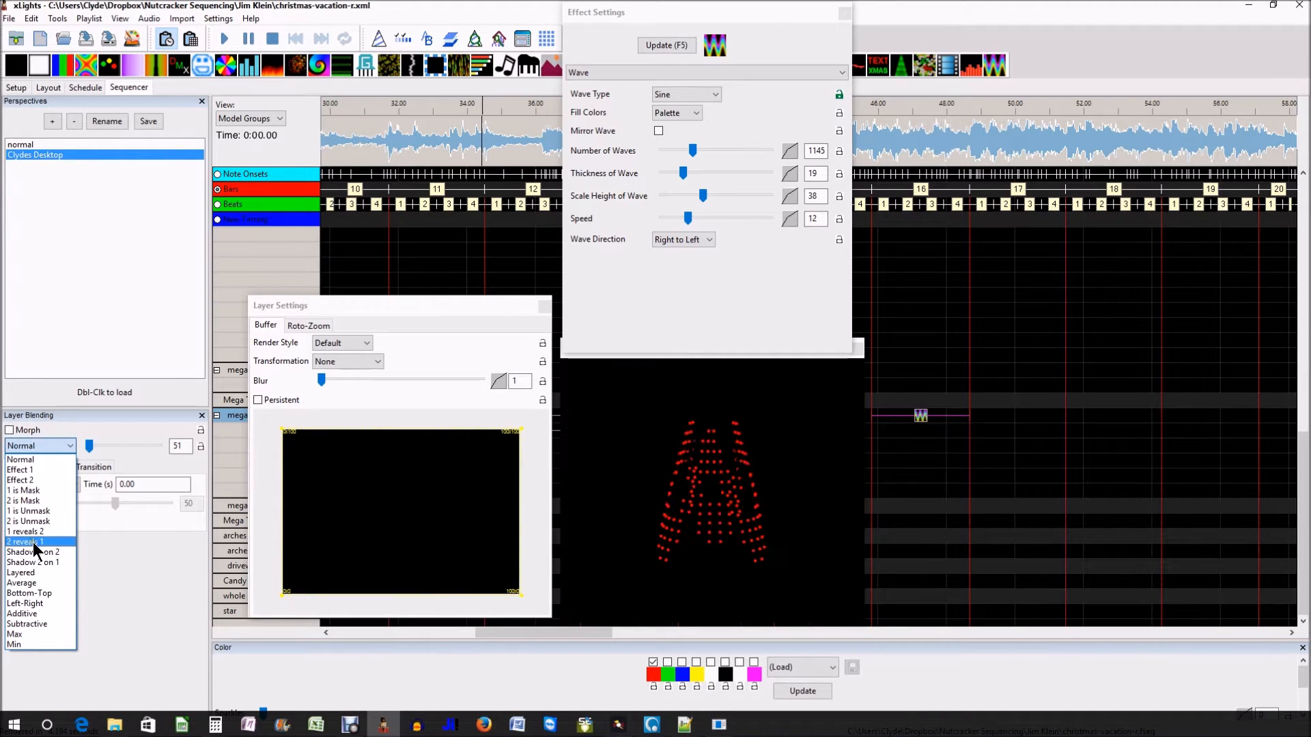
{"action": "left_click", "coordinate": [19, 458]}
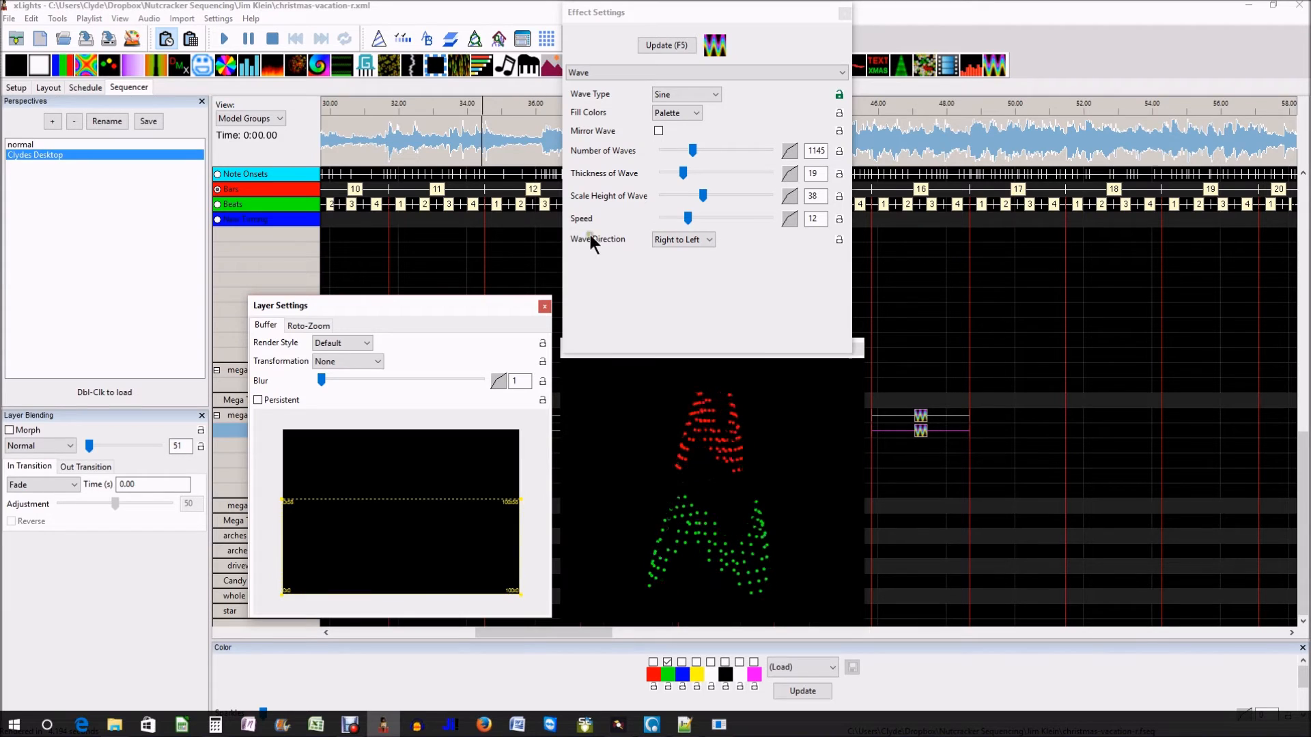
Set the green Wave's direction to Left to Right
{"action": "left_click", "coordinate": [682, 239]}
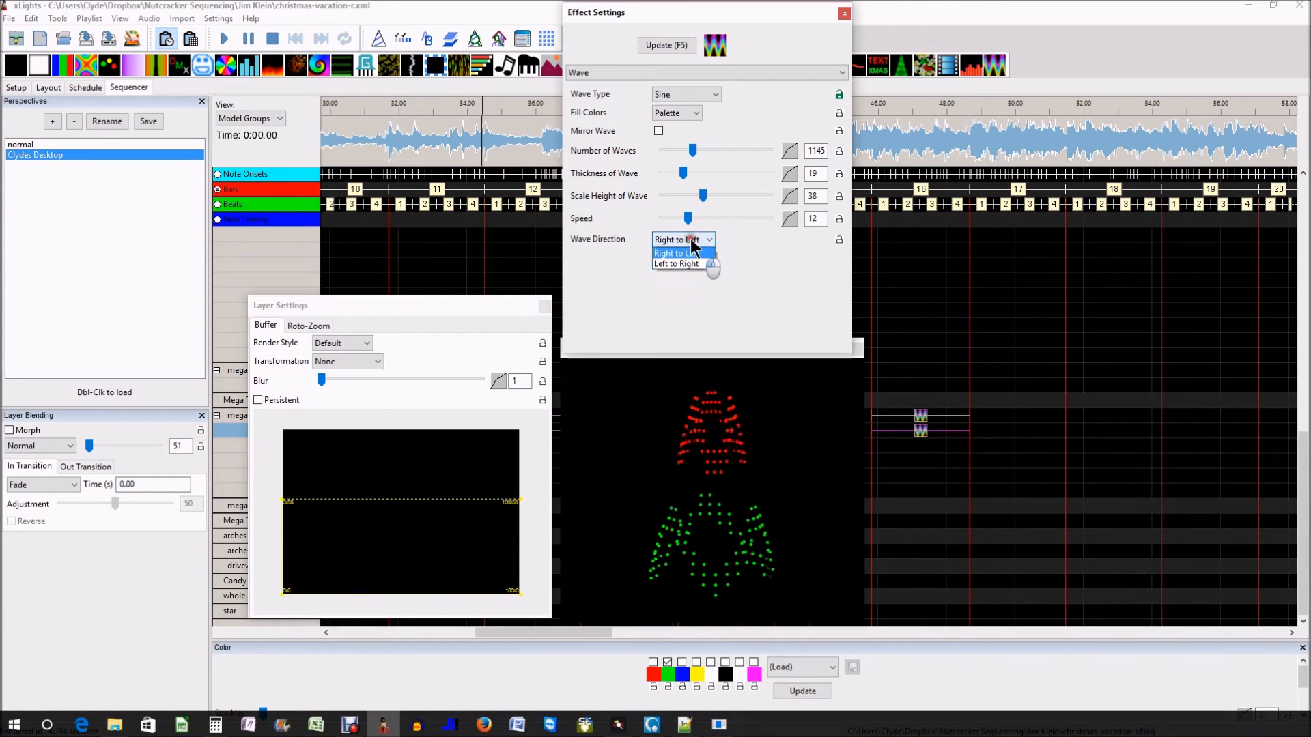
{"action": "left_click", "coordinate": [674, 263]}
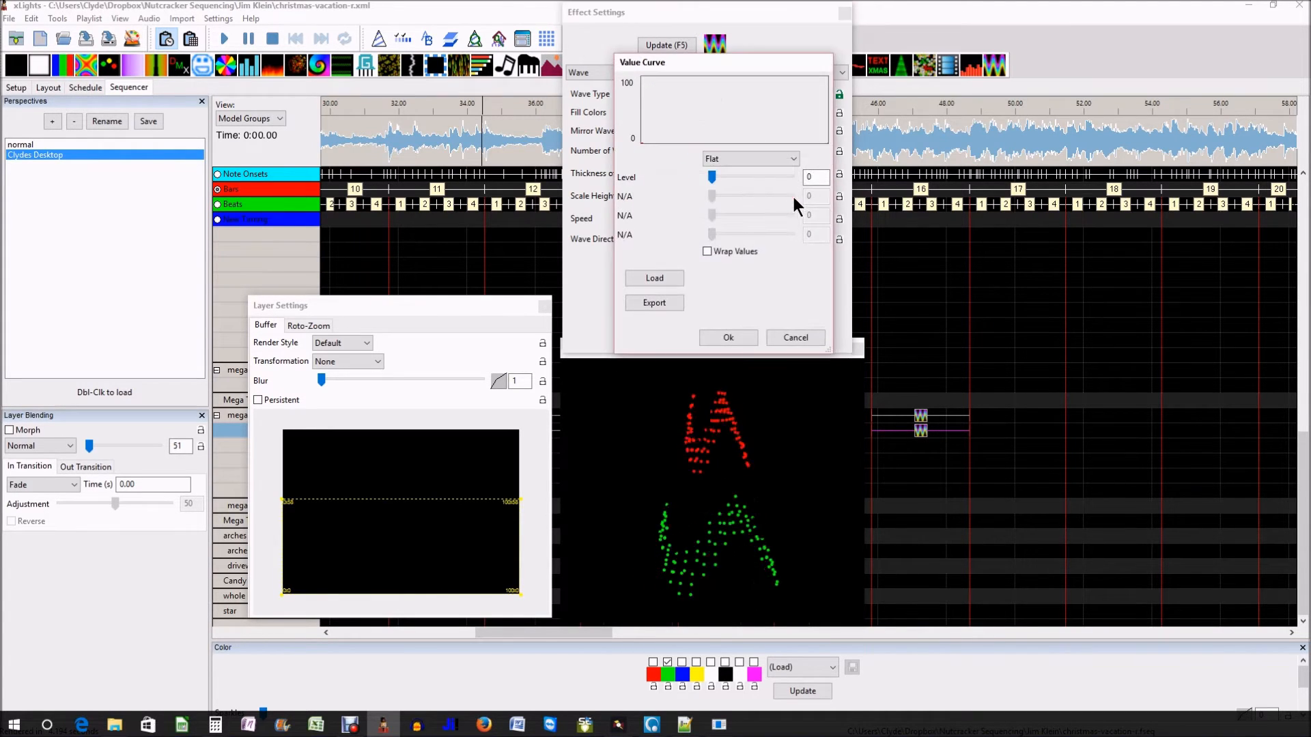
Give the green Wave's scale height a Ramp curve from 0 to 100
{"action": "left_click", "coordinate": [792, 159]}
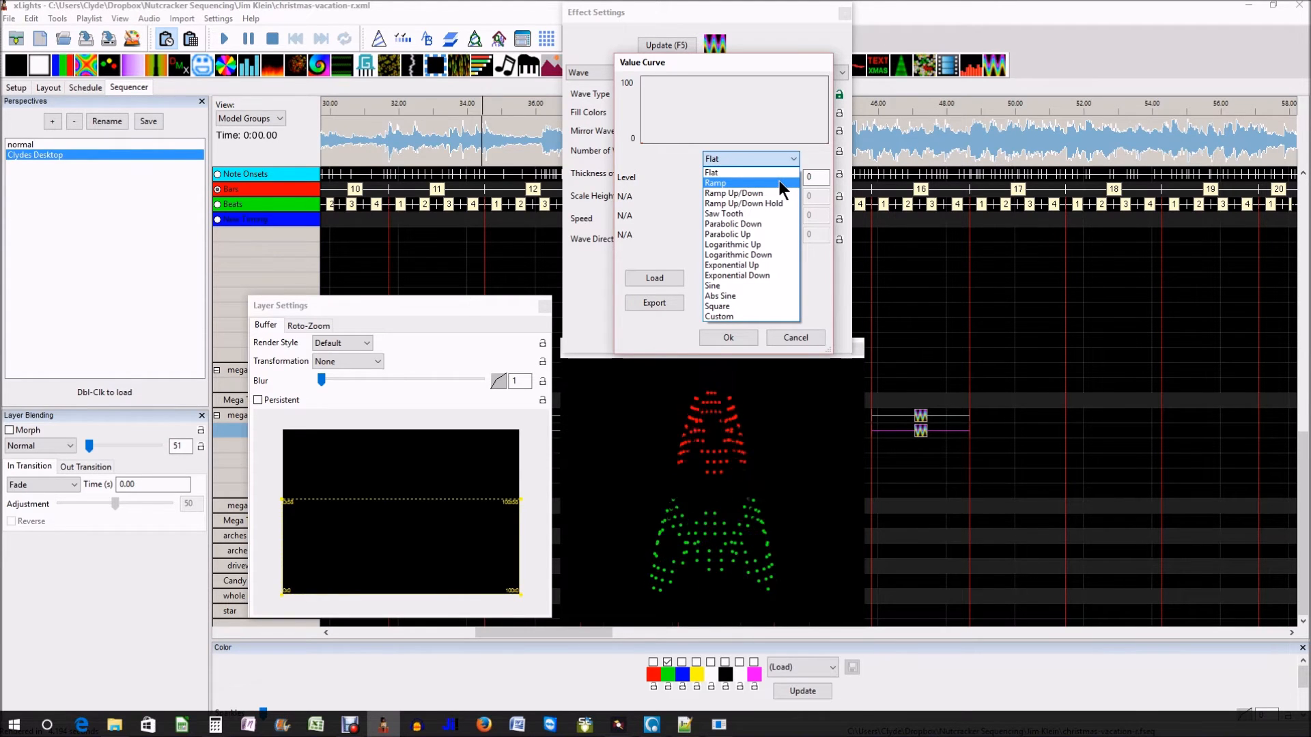
{"action": "left_click", "coordinate": [715, 183]}
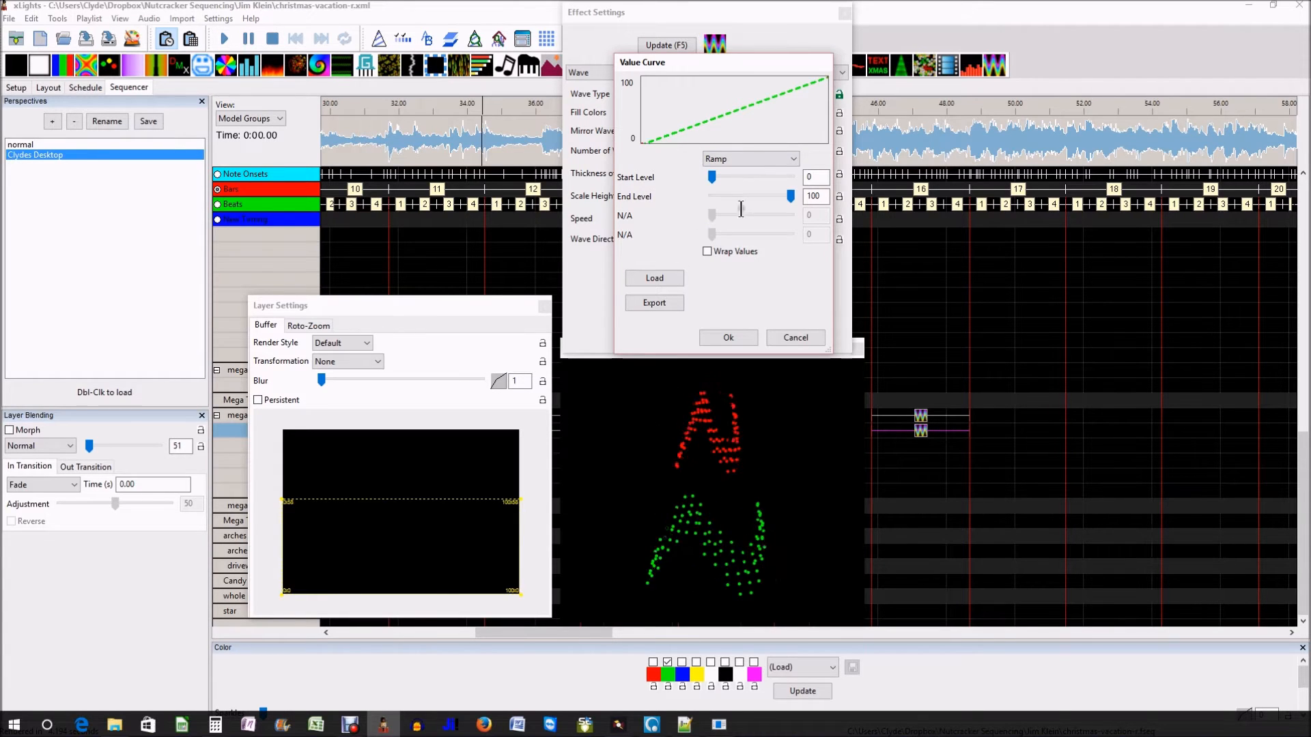
{"action": "left_click", "coordinate": [726, 338]}
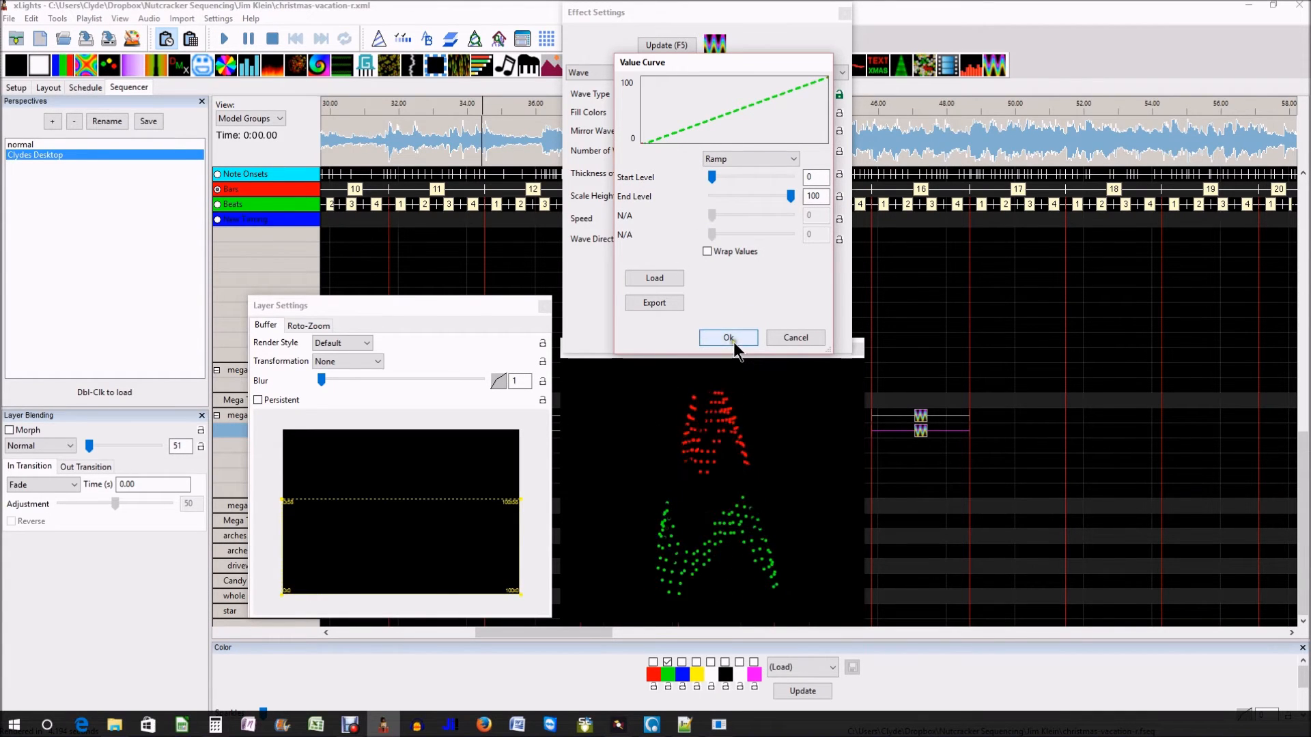
{"action": "left_click", "coordinate": [727, 338]}
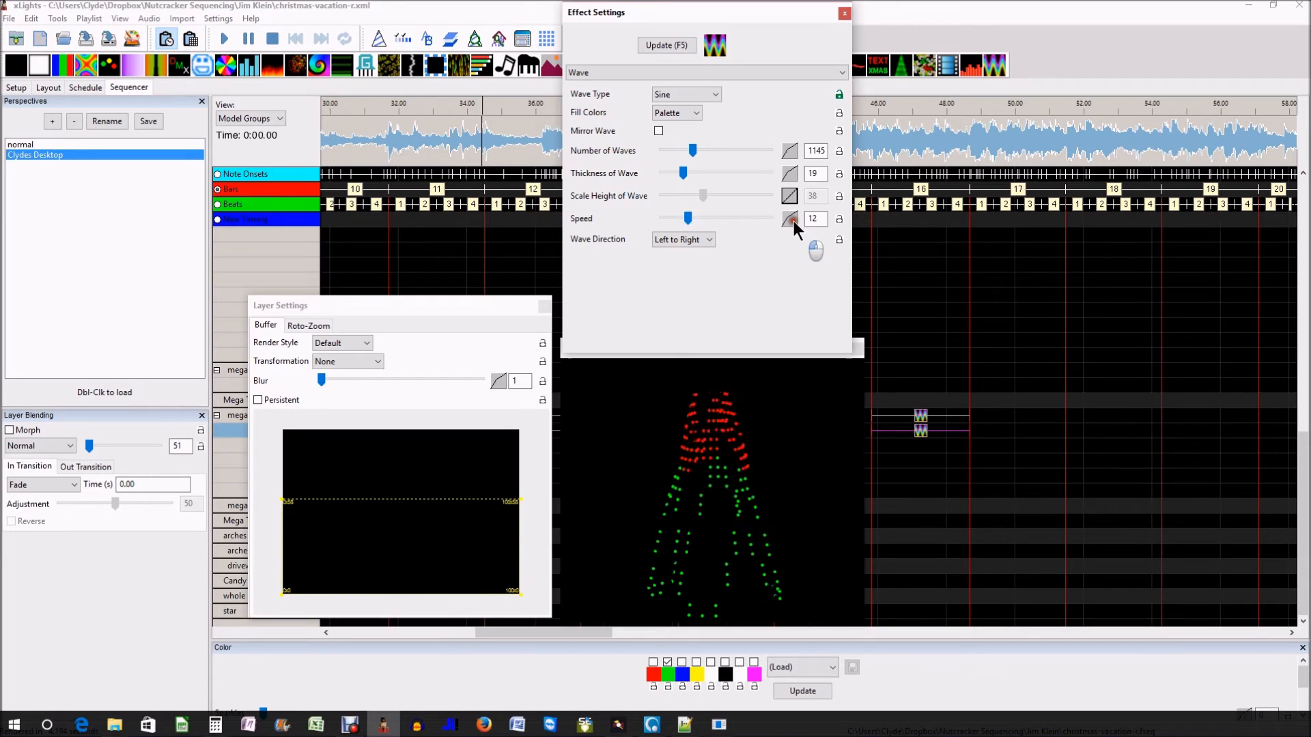
Give the green Wave's speed a Ramp Up/Down curve: start 0, mid 100, end 0
{"action": "left_click", "coordinate": [787, 218]}
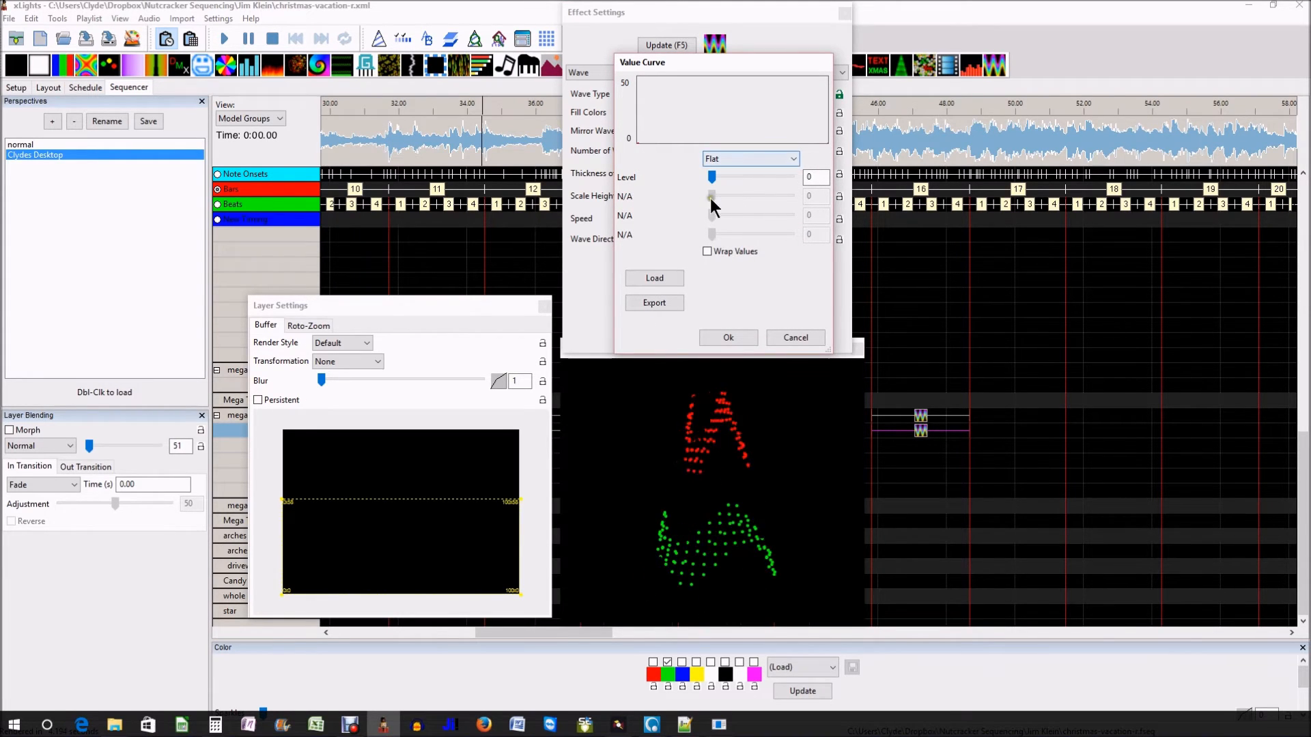
{"action": "left_click", "coordinate": [748, 159]}
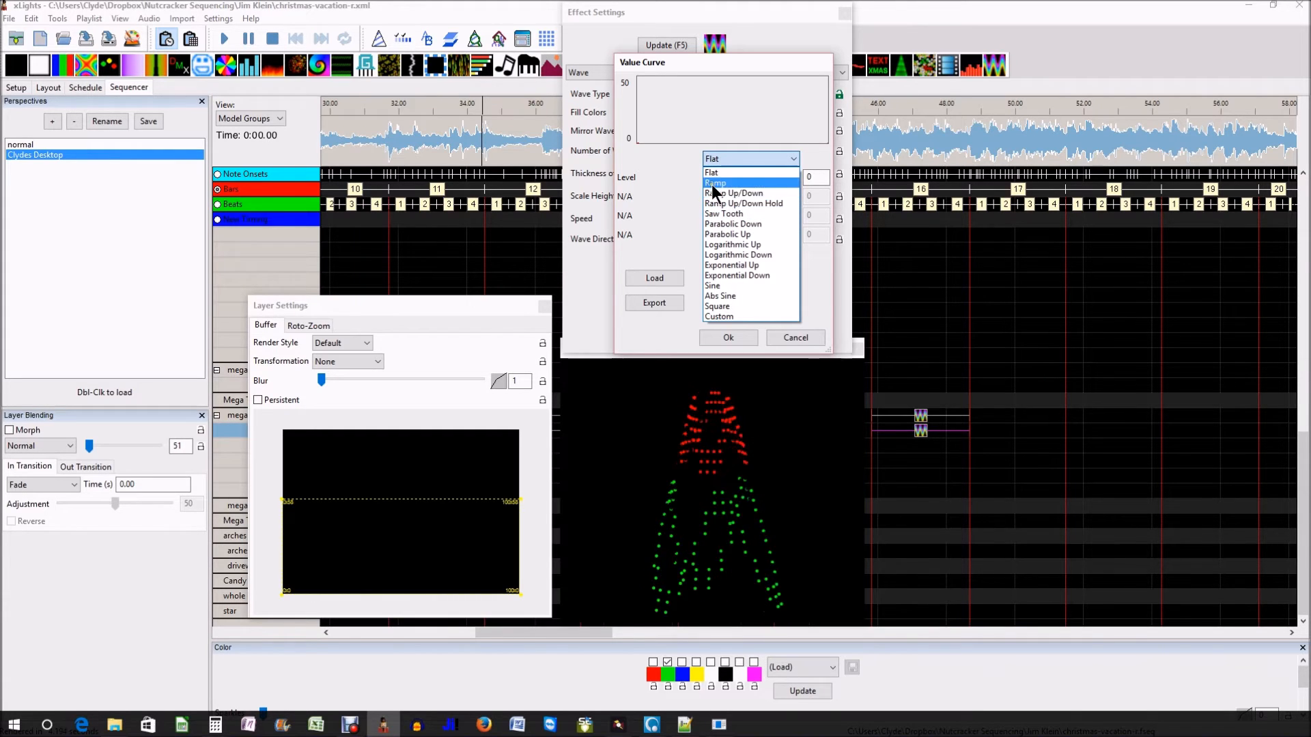
{"action": "left_click", "coordinate": [715, 182]}
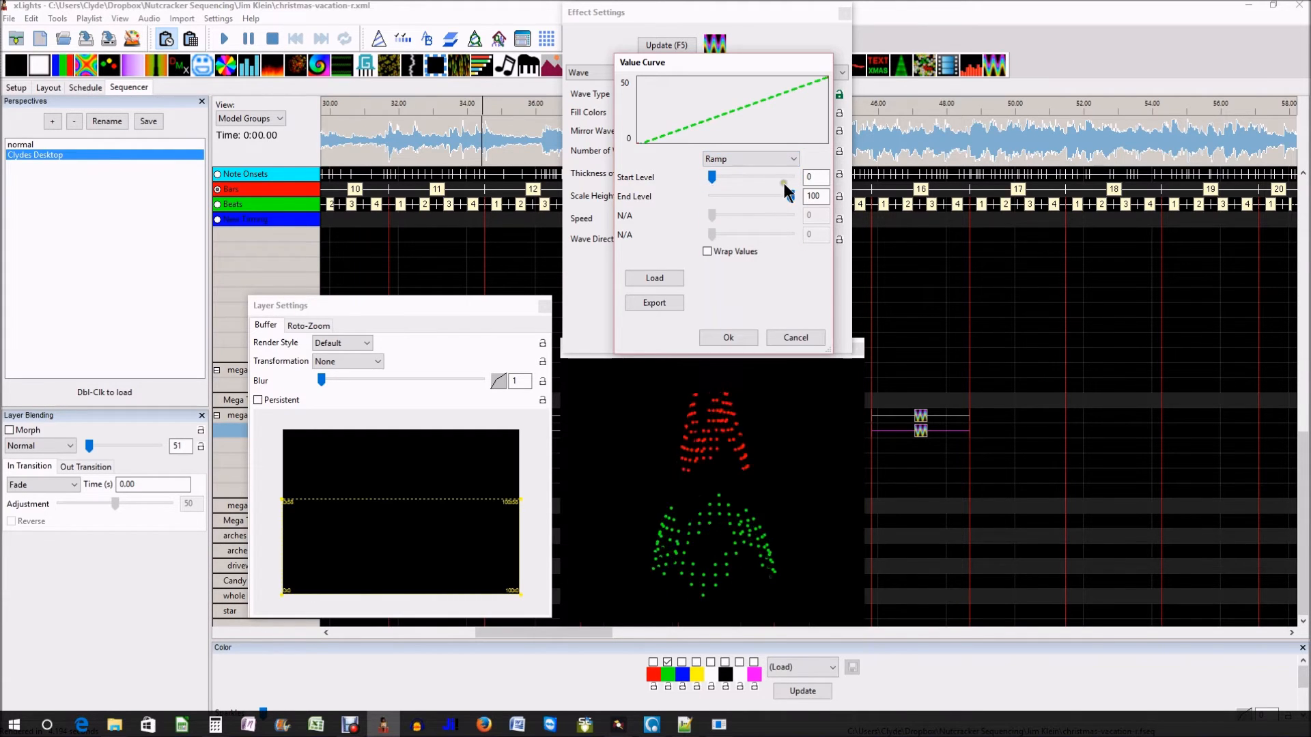
{"action": "left_click", "coordinate": [748, 159]}
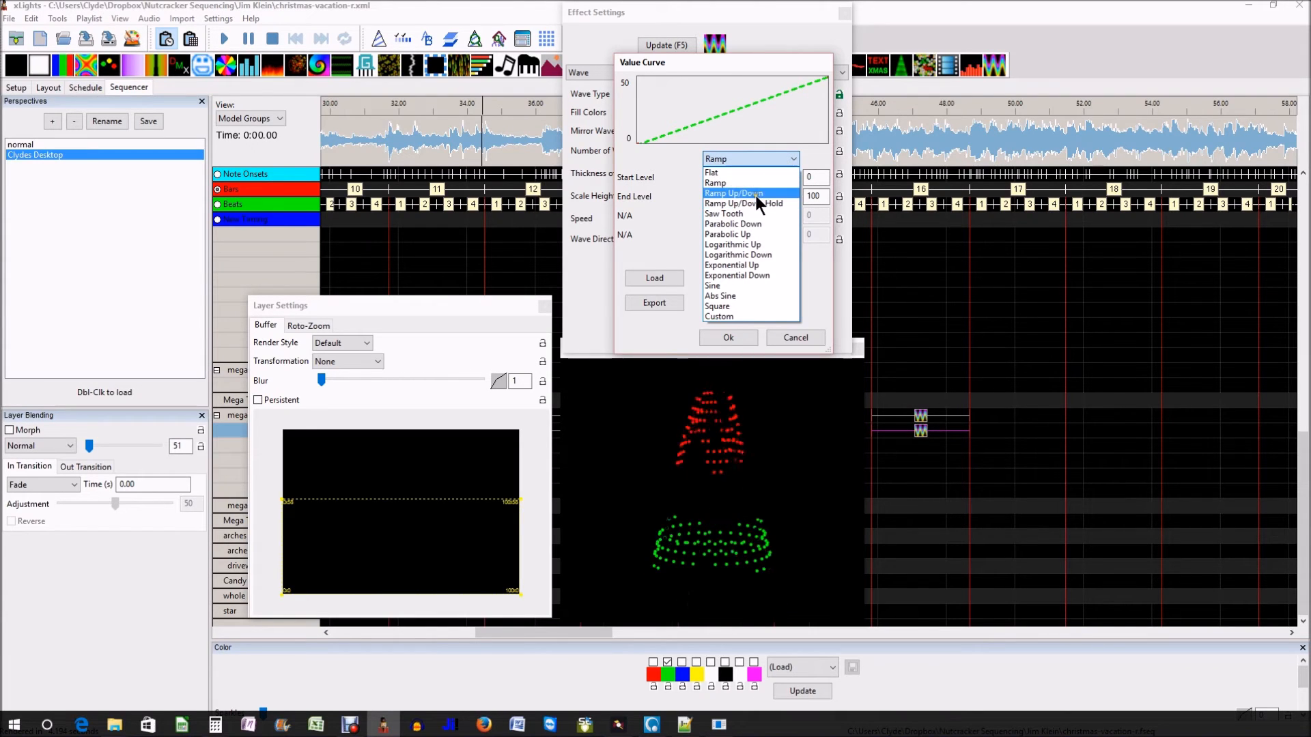
{"action": "left_click", "coordinate": [734, 194]}
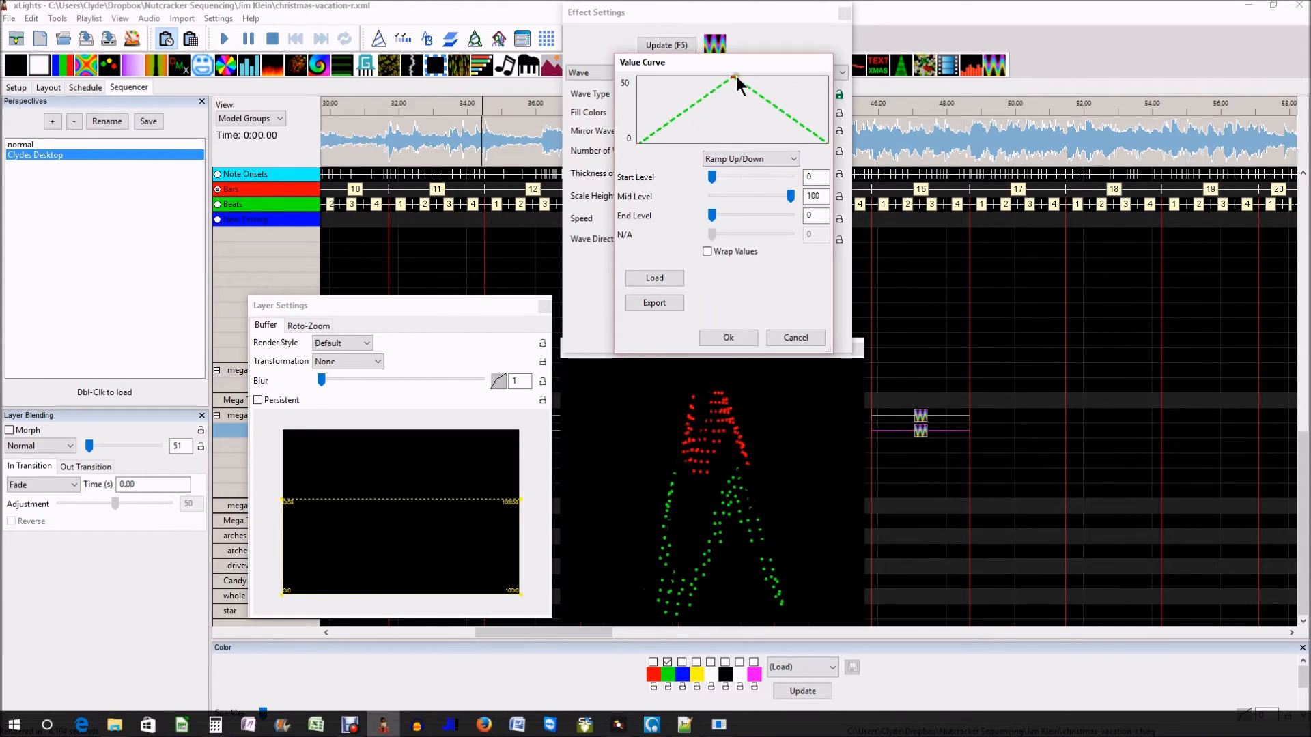
{"action": "mouse_move", "coordinate": [718, 336]}
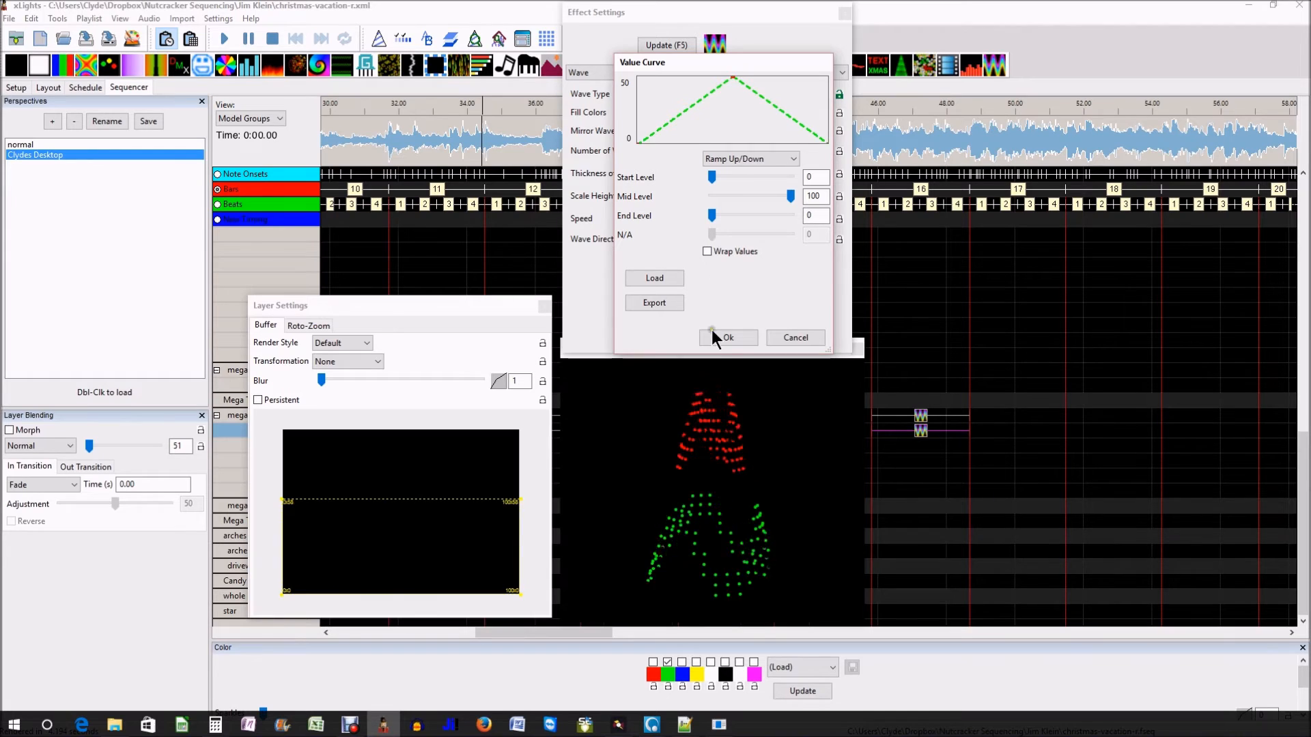
{"action": "left_click", "coordinate": [726, 338]}
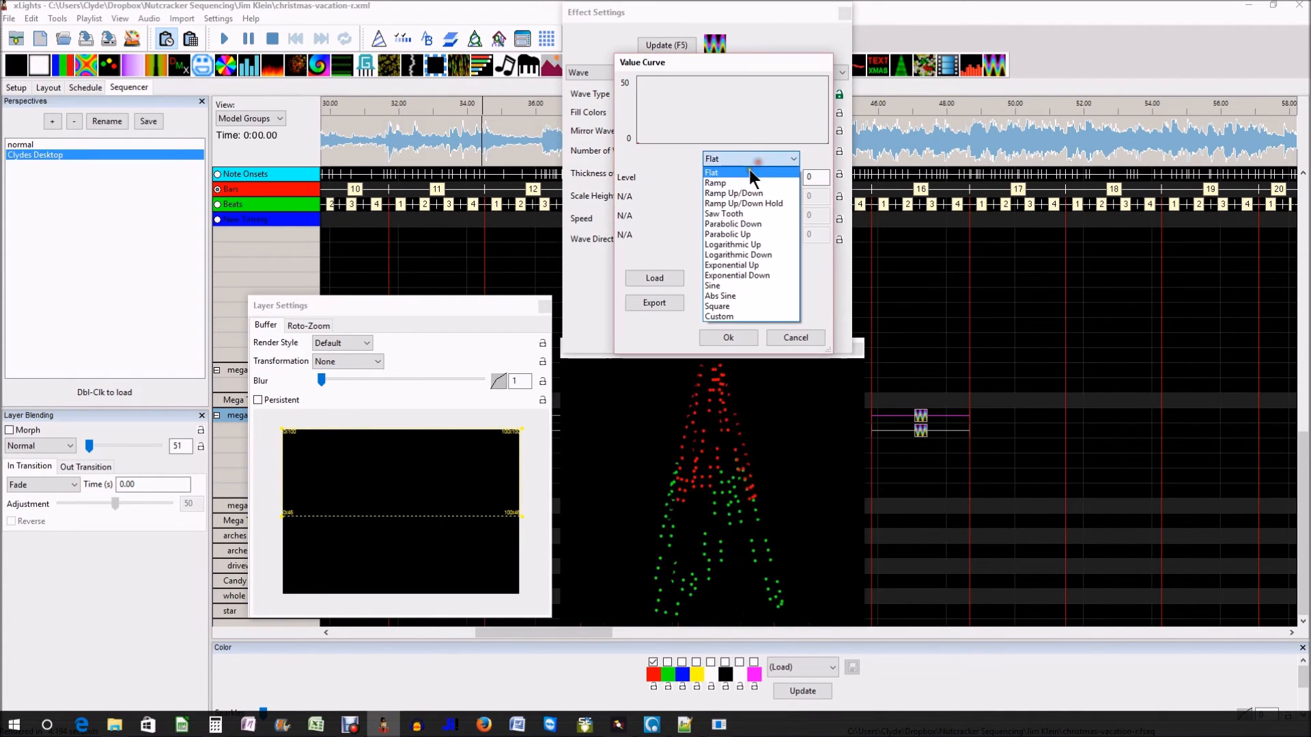
Apply a Ramp Up/Down speed curve to the red Wave
{"action": "left_click", "coordinate": [733, 193]}
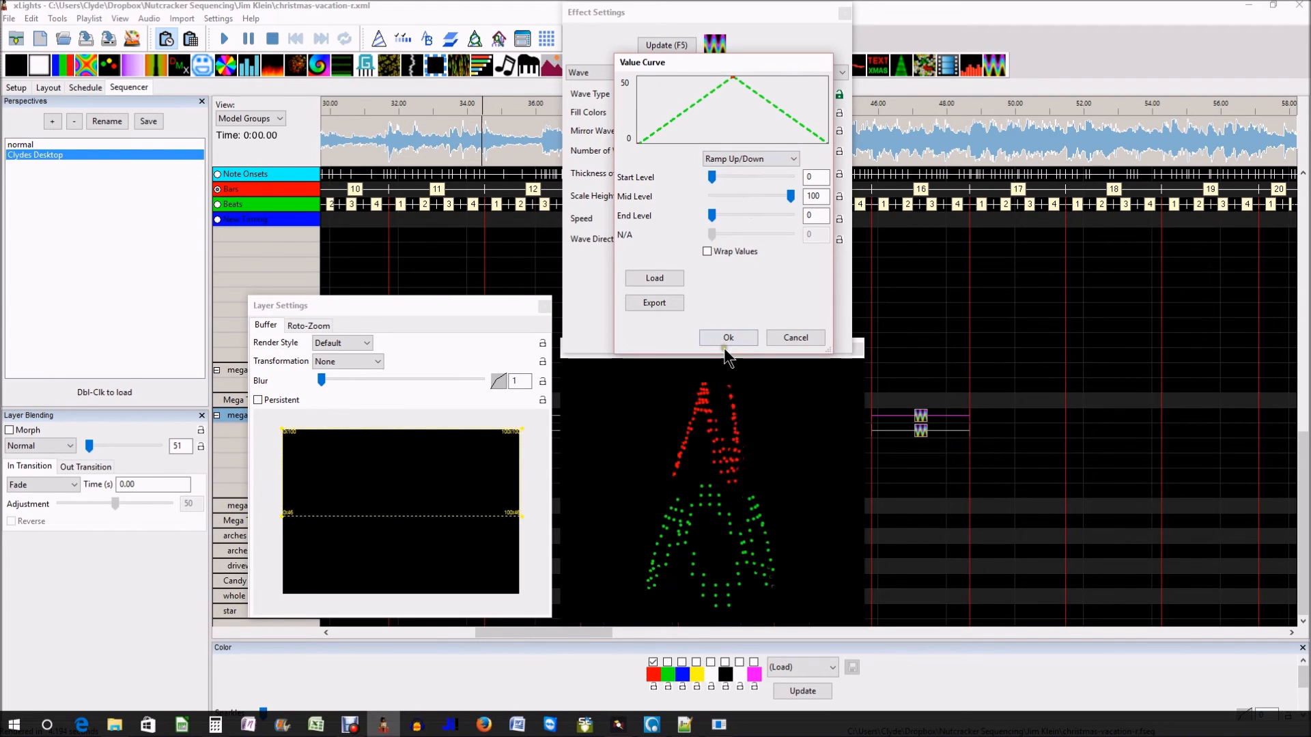
{"action": "left_click", "coordinate": [726, 338]}
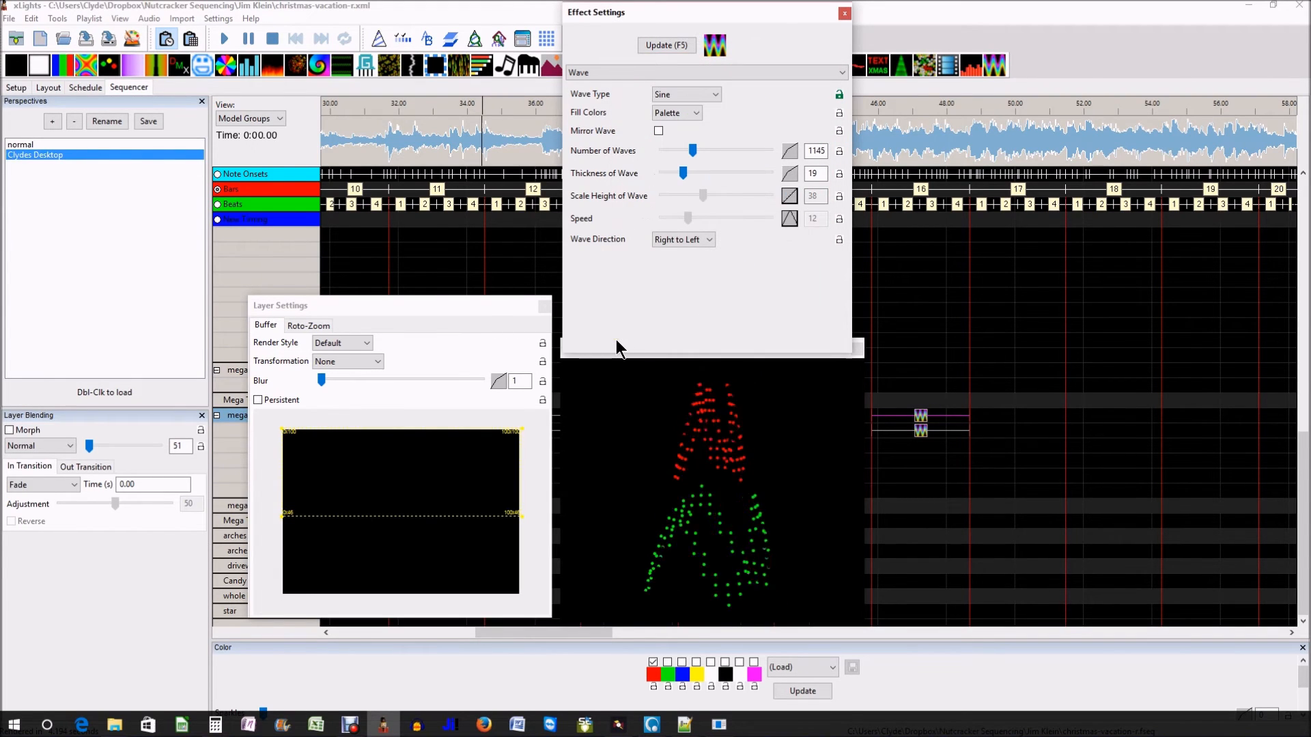